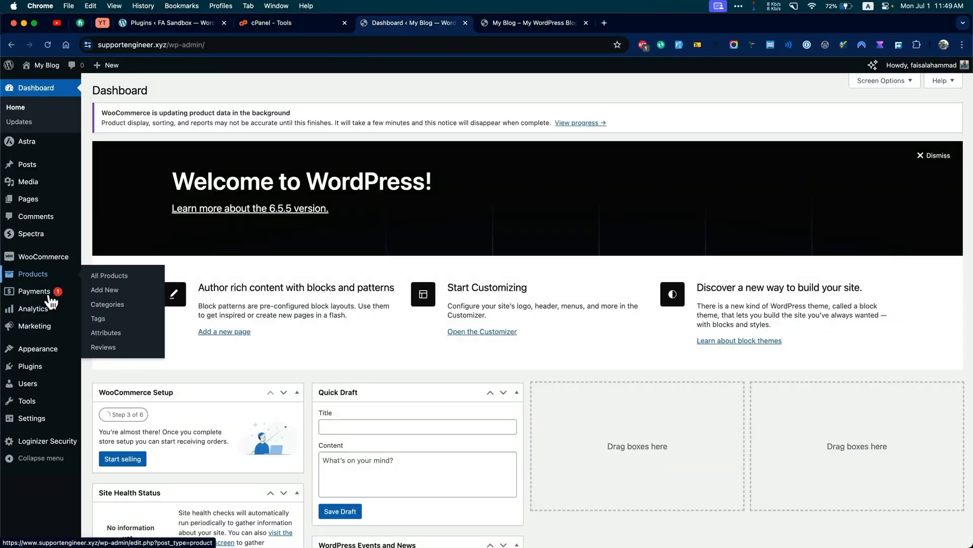
Leave the WordPress Dashboard toward the live blog's installed plugins list
click(274, 23)
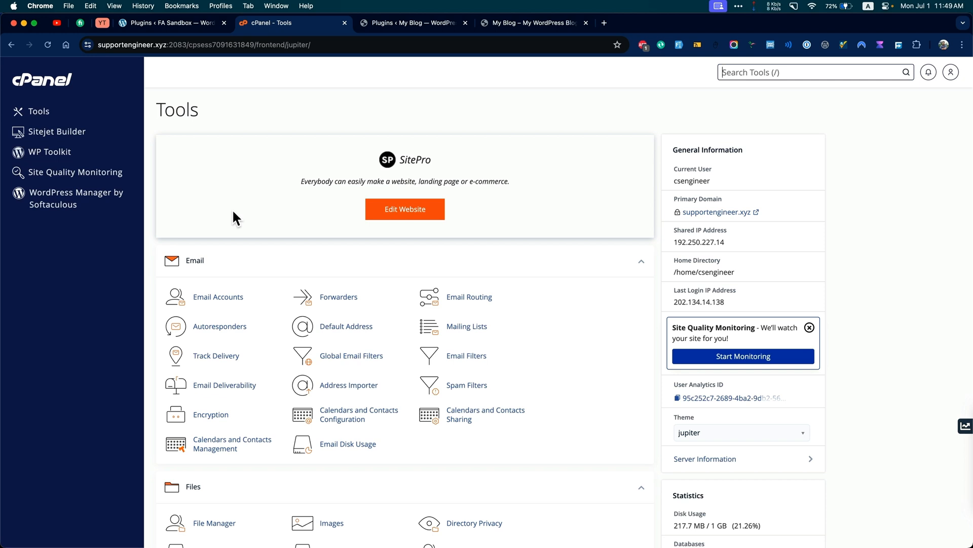
mouse_move(169, 219)
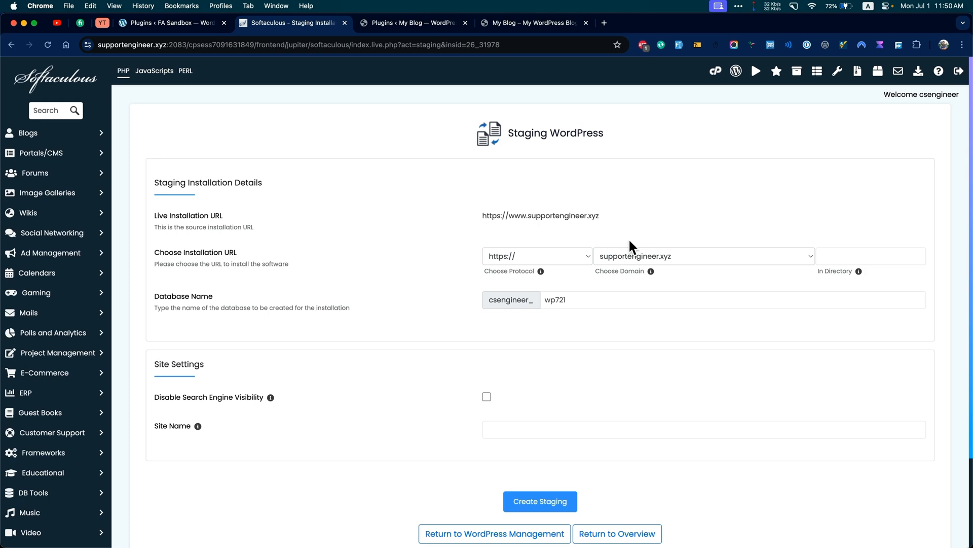
Enter 'staging' as the staging directory for the supportengineer.xyz WordPress copy
text(staging)
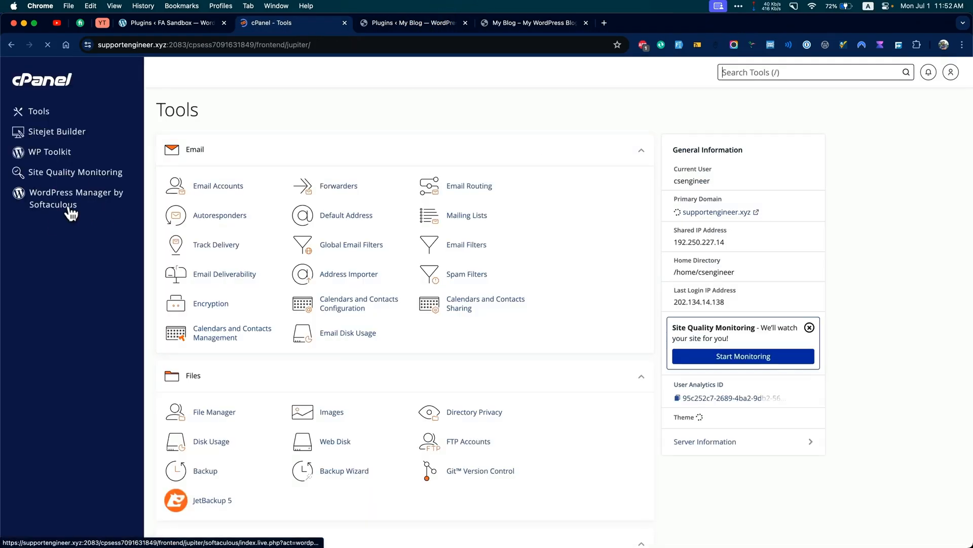
Open WordPress Manager by Softaculous to view the WordPress installations
click(411, 22)
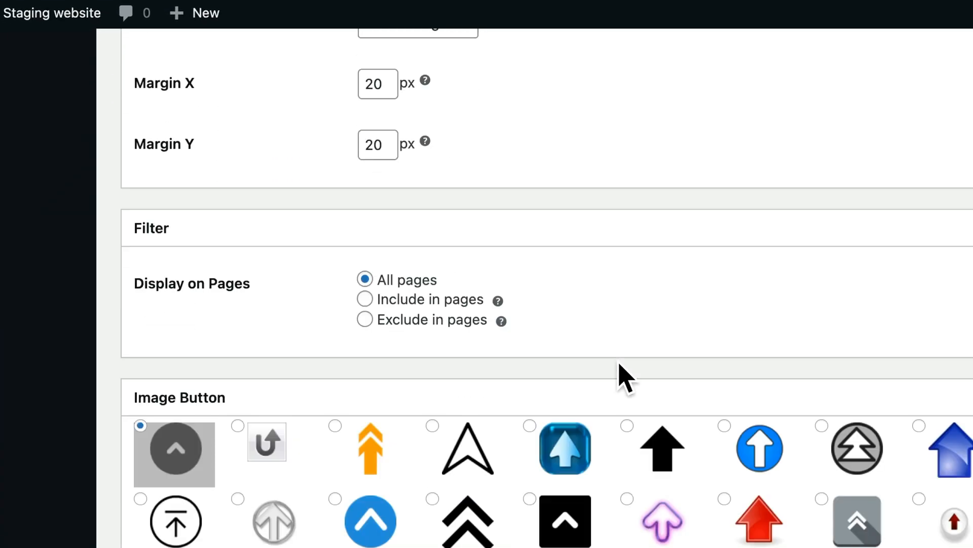
Install WPFront Scroll Top on the staging site and set its button to show on all pages
click(652, 23)
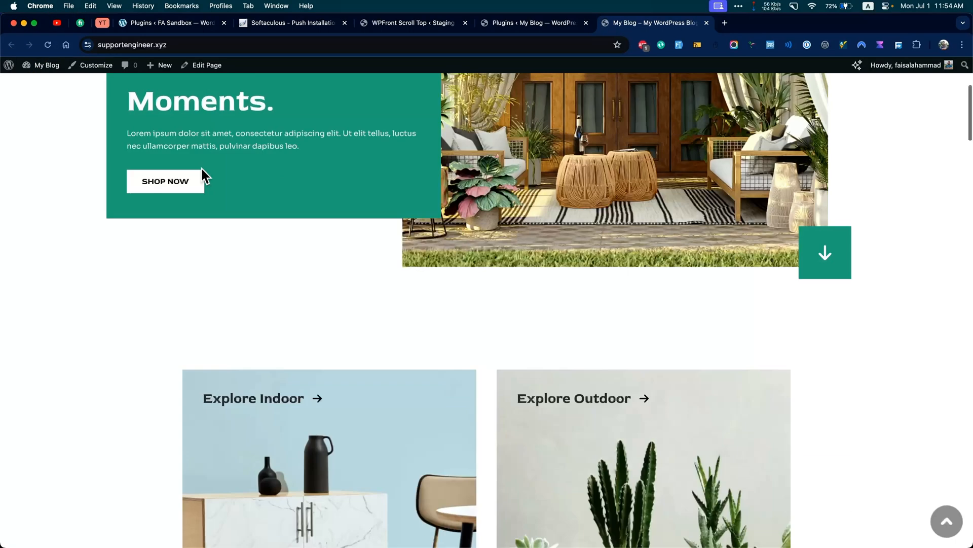